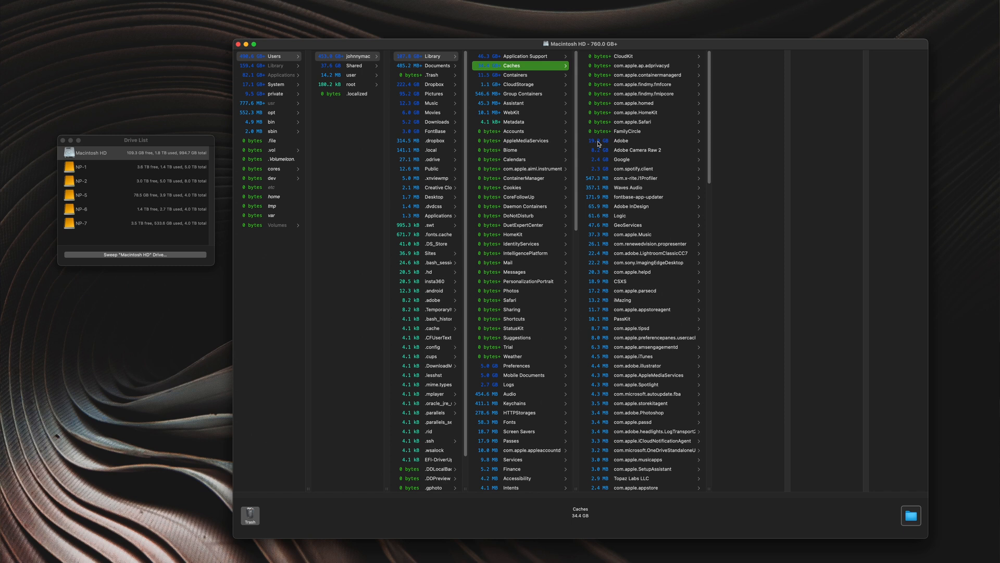
pyautogui.moveTo(621, 141)
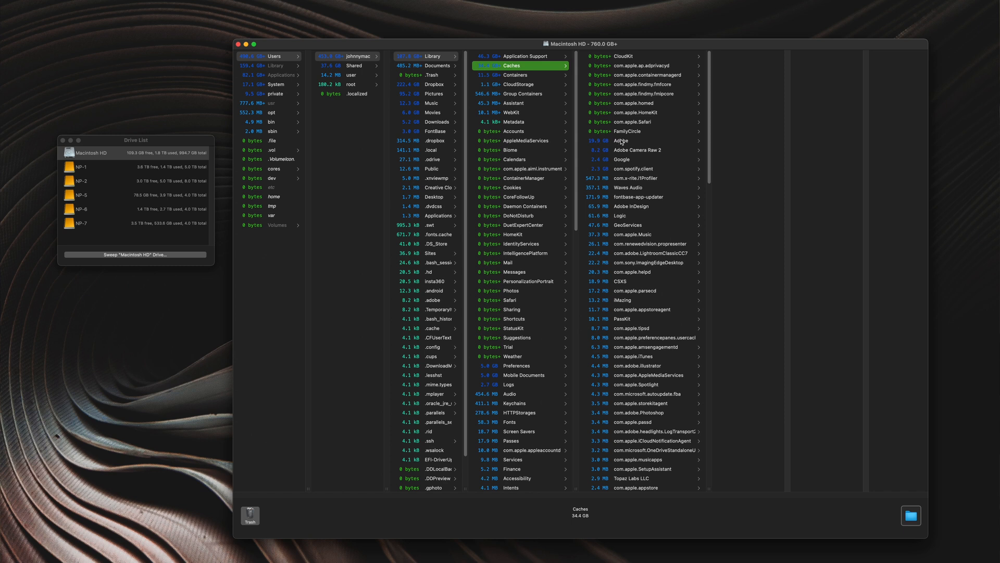
pyautogui.moveTo(623, 142)
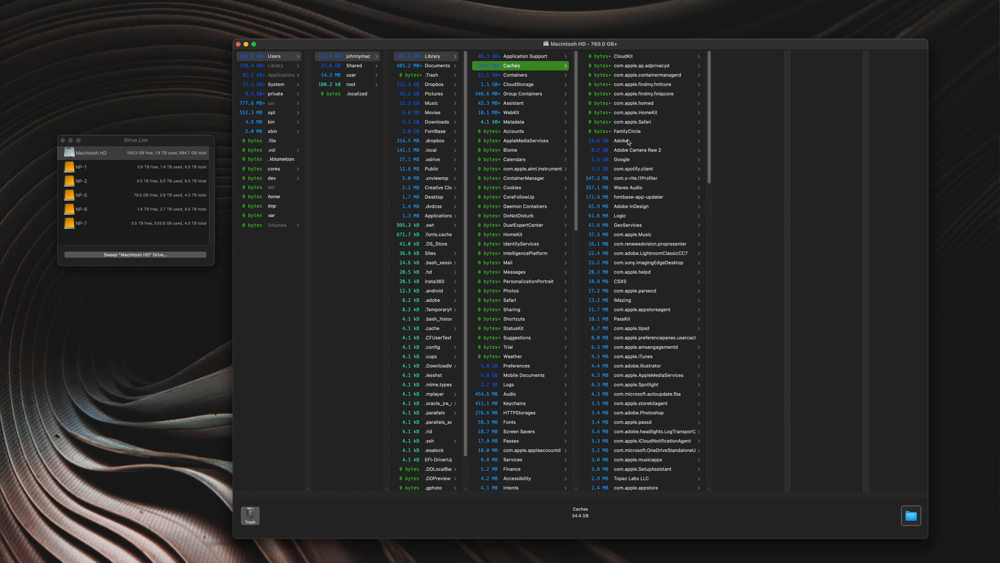
# - Drill through the Adobe cache folder into its 19 GB After Effects subfolder
pyautogui.click(620, 141)
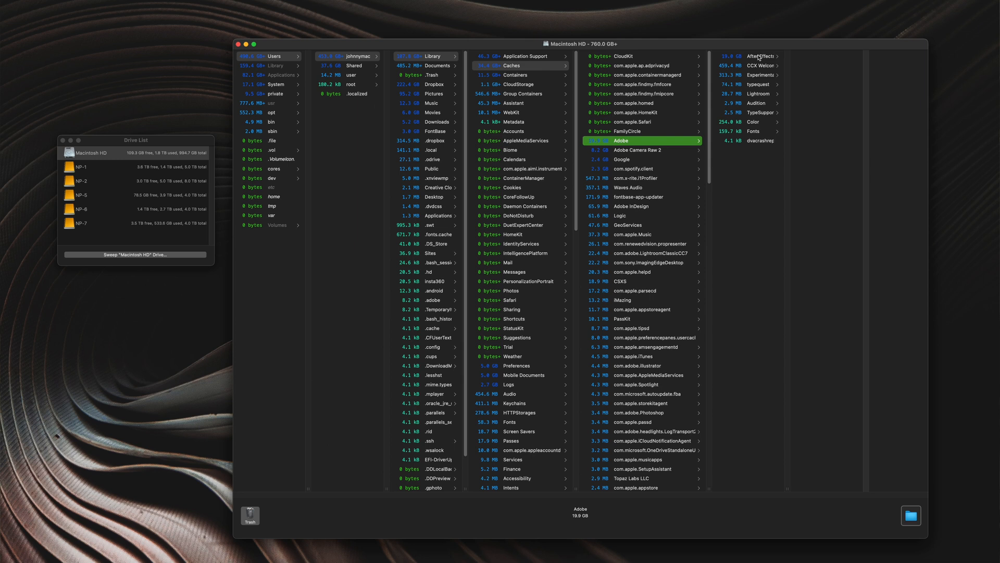
pyautogui.click(761, 56)
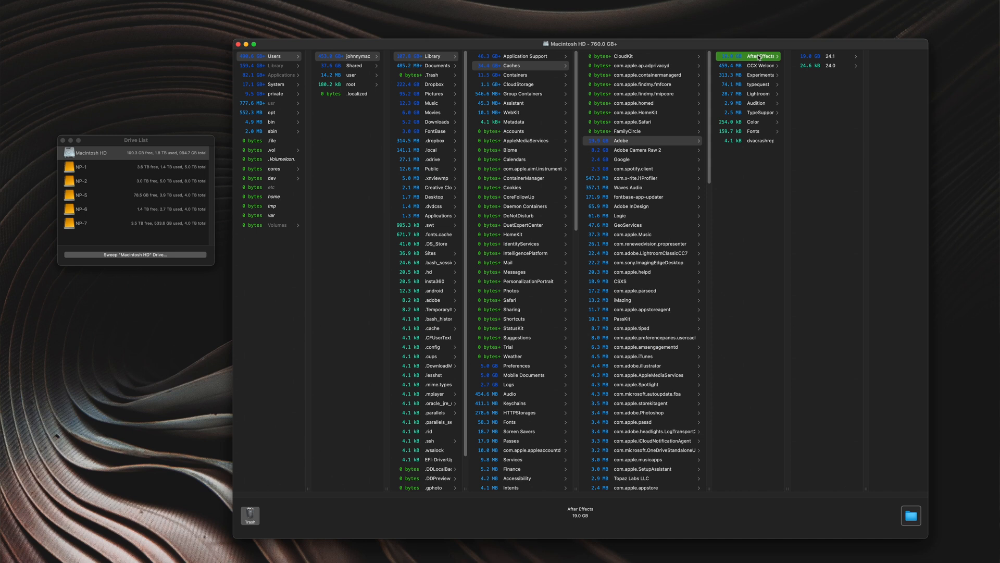
pyautogui.moveTo(691, 478)
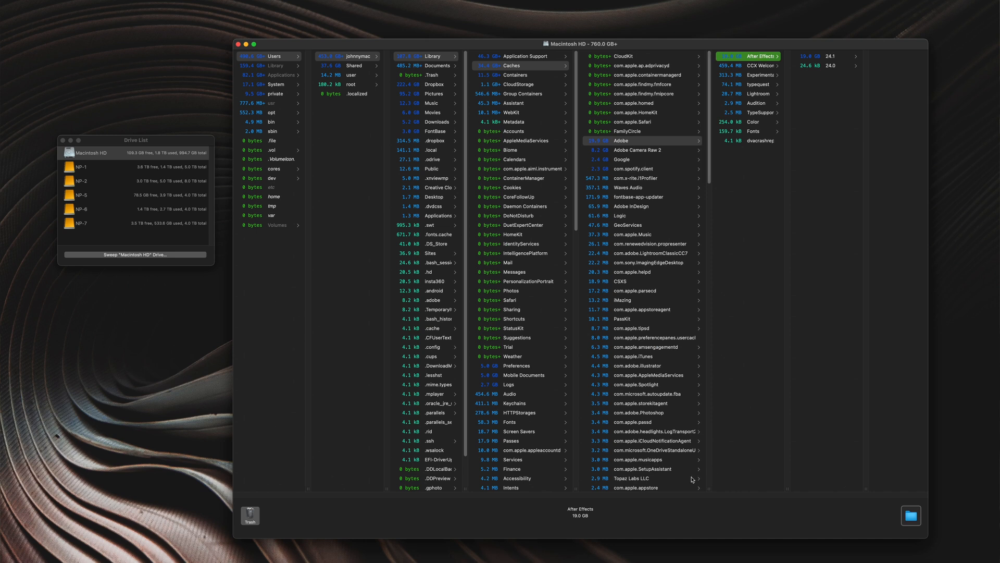
pyautogui.moveTo(752, 59)
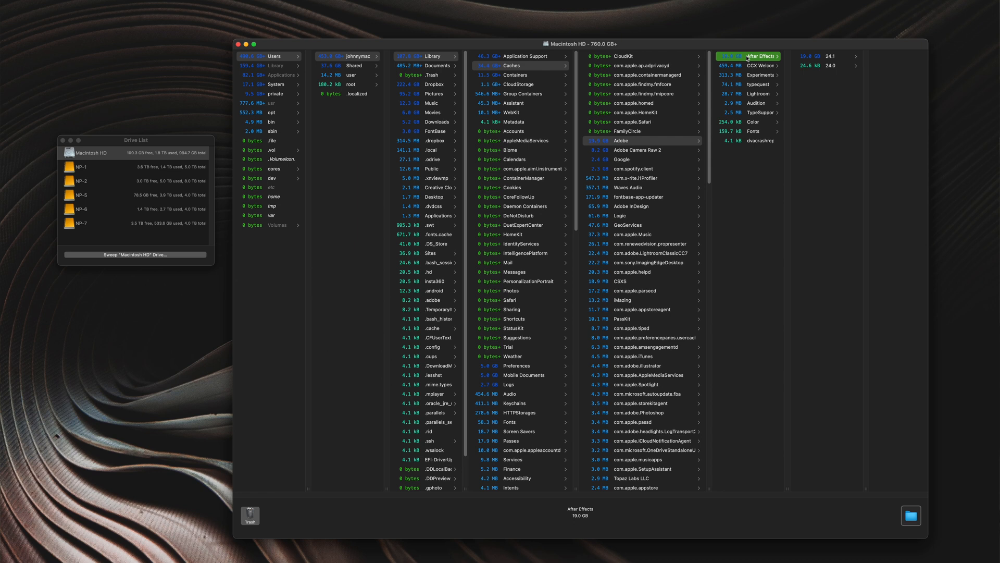
pyautogui.moveTo(632, 500)
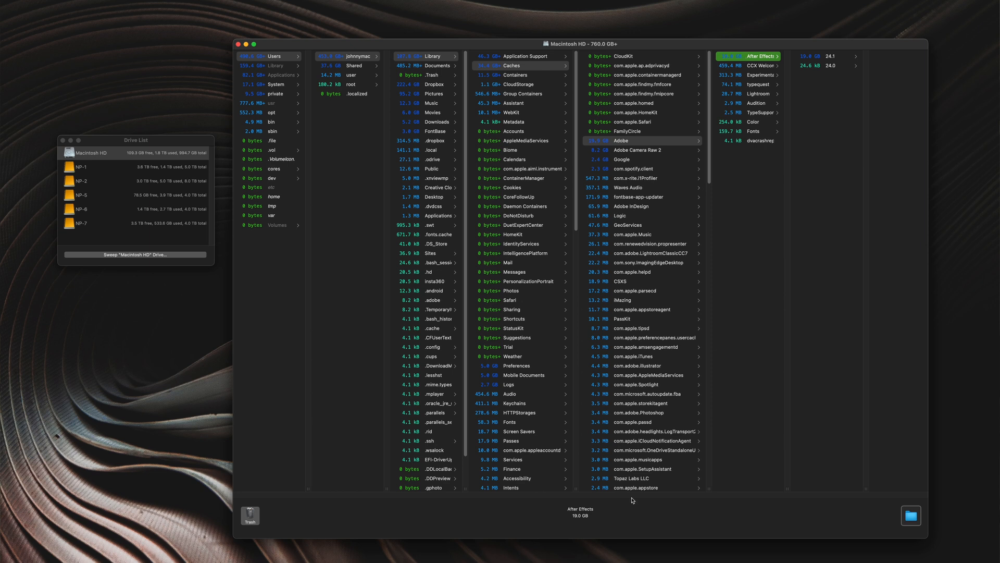